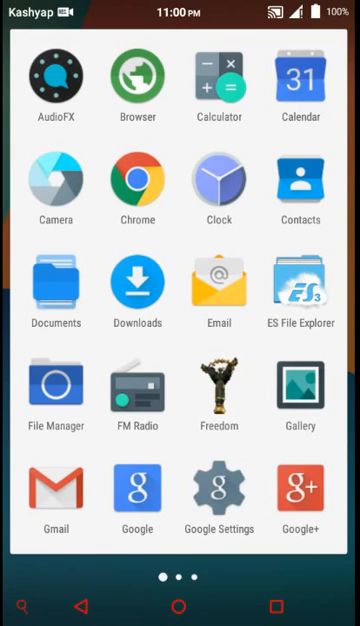
Launch ES File Explorer so the sdcard folders (Android, DCIM, Download, WhatsApp) are listed
{"action": "left_click", "coordinate": [300, 290]}
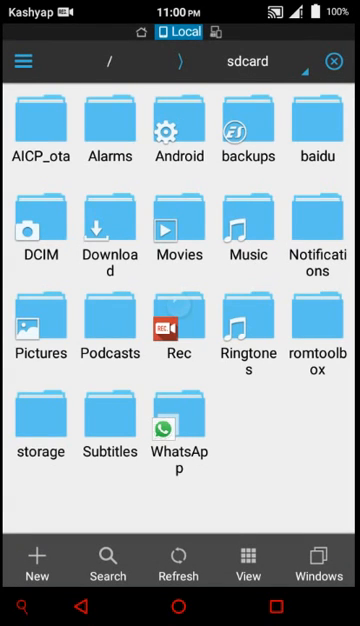
Navigate via Root Explorer into /system/etc, listing bluetooth, hostapd, init.d, wifi, apns-conf.xml
{"action": "left_click", "coordinate": [24, 62]}
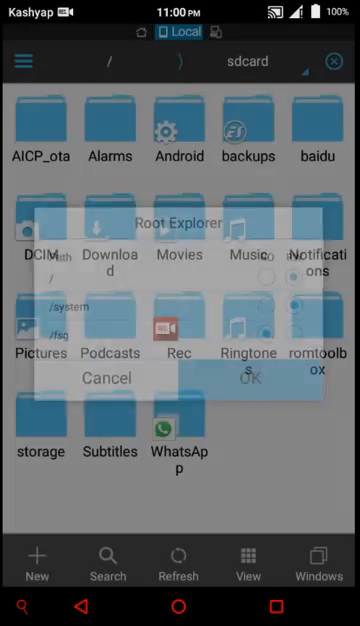
{"action": "left_click", "coordinate": [248, 378]}
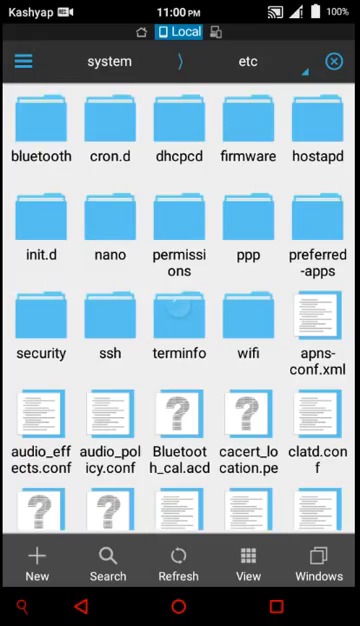
Locate mixer_paths.xml in /system/etc and load it in ES Note Editor for editing
{"action": "scroll", "scroll_direction": "down", "scroll_amount": 3}
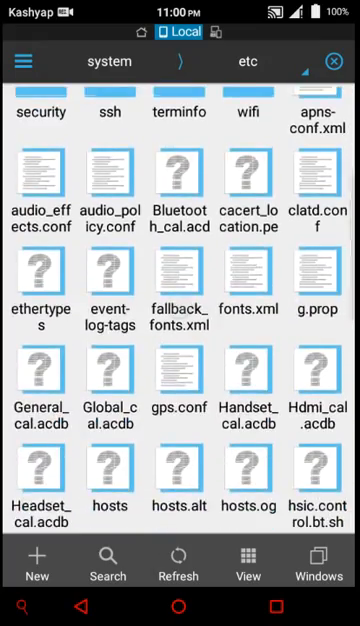
{"action": "scroll", "scroll_direction": "down", "scroll_amount": 3}
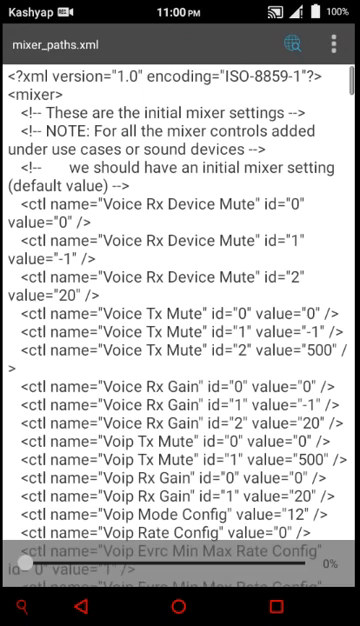
{"action": "left_click", "coordinate": [334, 44]}
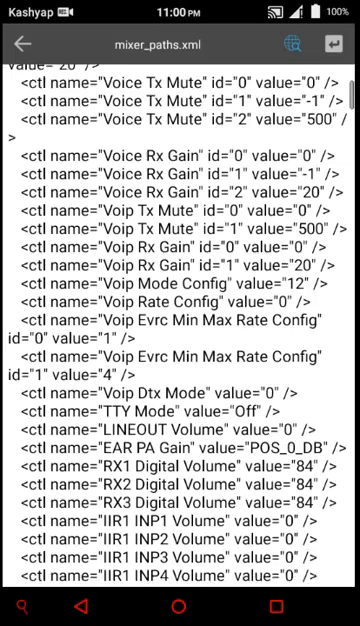
{"action": "scroll", "scroll_direction": "down", "scroll_amount": 3}
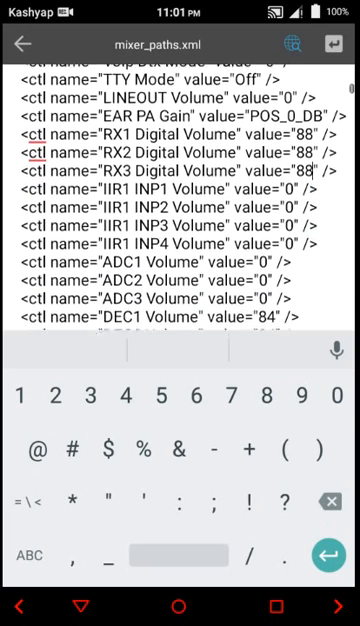
Change the RX1, RX2 and RX3 Digital Volume attributes from 84 to 88
{"action": "scroll", "scroll_direction": "down", "scroll_amount": 3}
{"action": "type", "text": "8"}
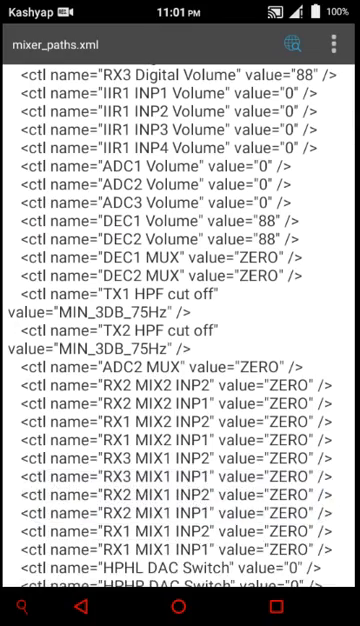
Change the DEC1 and DEC2 Volume attributes to 88 as well
{"action": "scroll", "scroll_direction": "down", "scroll_amount": 3}
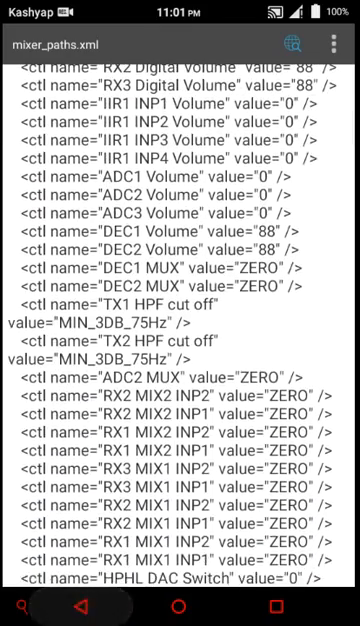